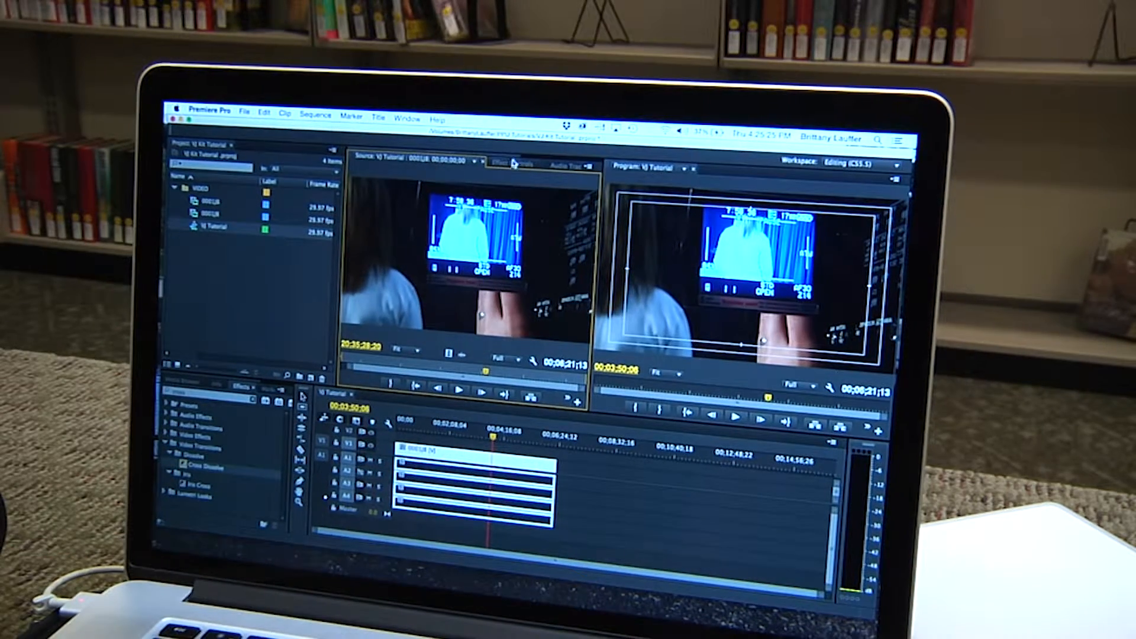
# Show the clip's Effect Controls with its Motion, Opacity and audio volume settings
pyautogui.click(514, 166)
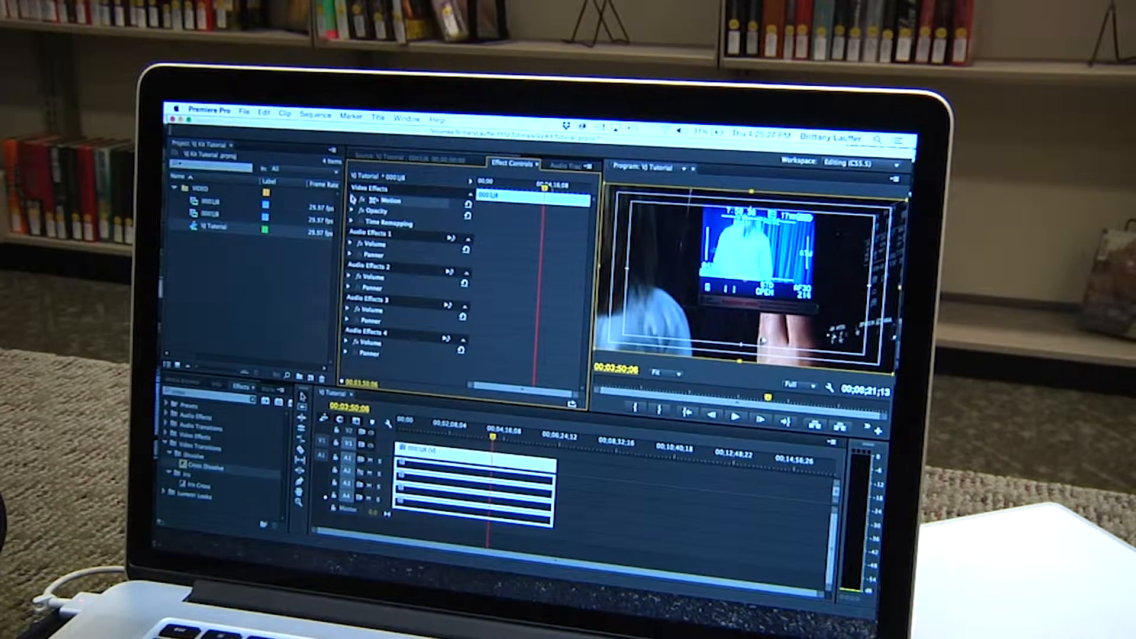
pyautogui.click(353, 201)
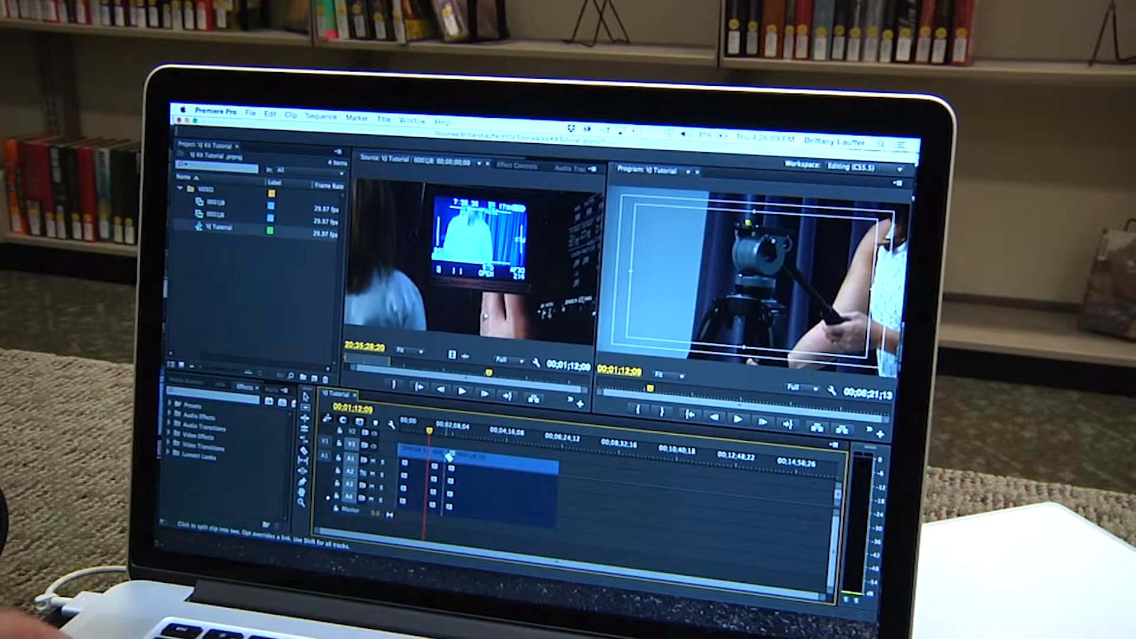
pyautogui.moveTo(449, 457)
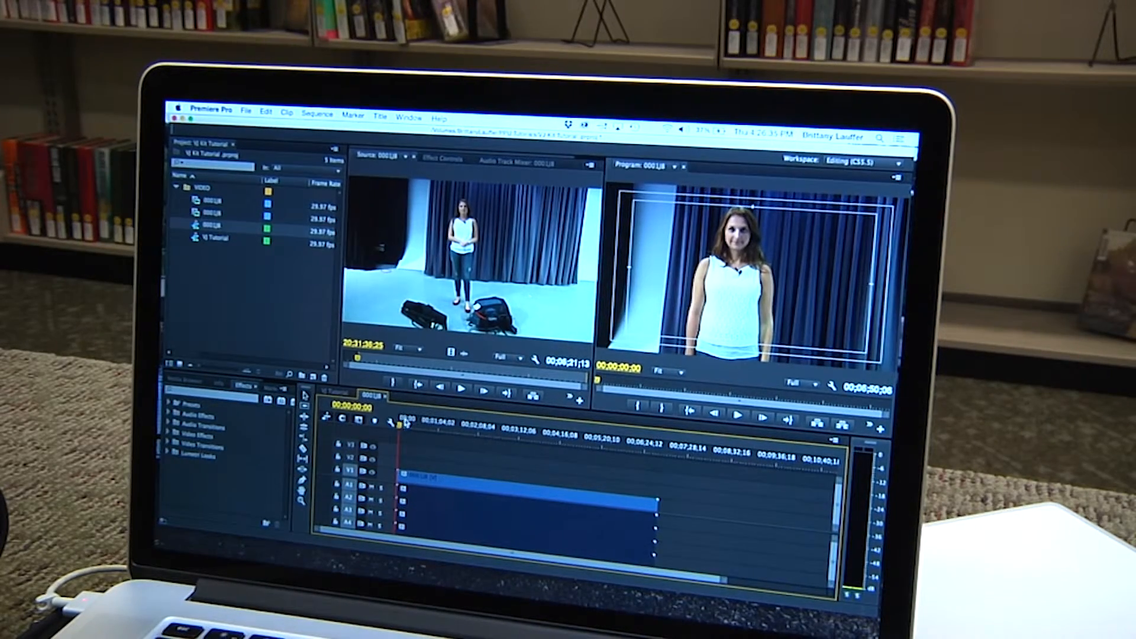
# Move the playhead to about 5:07 to preview the woman handling the camera on a tripod
pyautogui.click(617, 429)
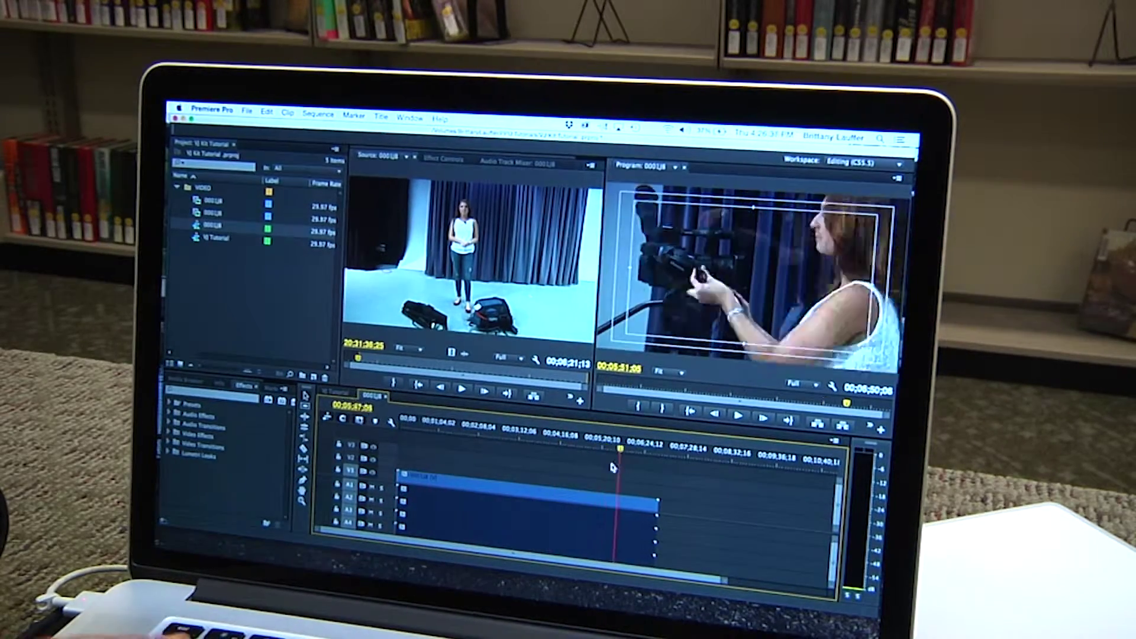